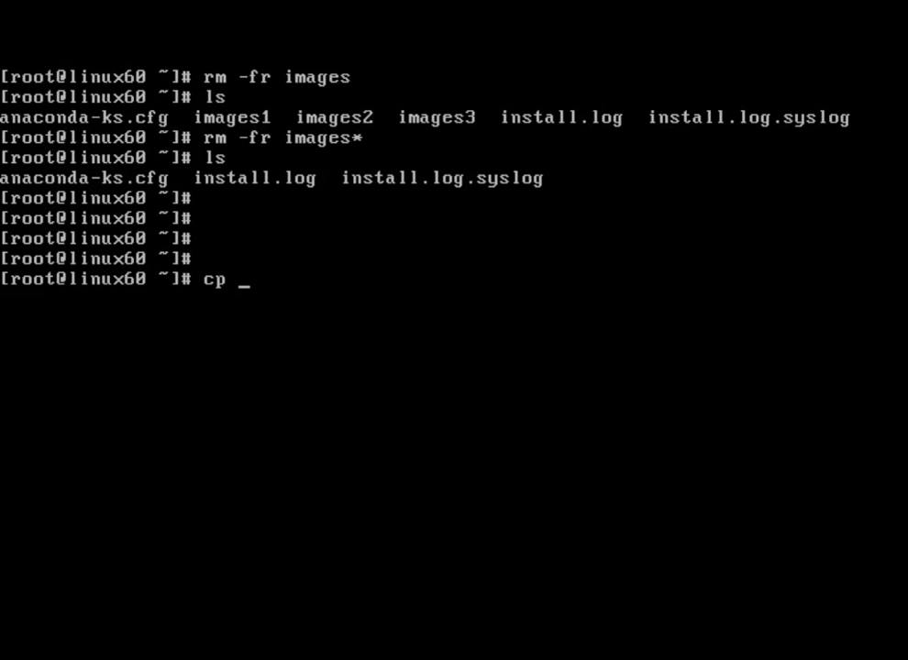
Step: Enter cp -r /mnt/cdrom/images ./images1 to copy the CD's images folder recursively
{"action": "type", "text": "-"}
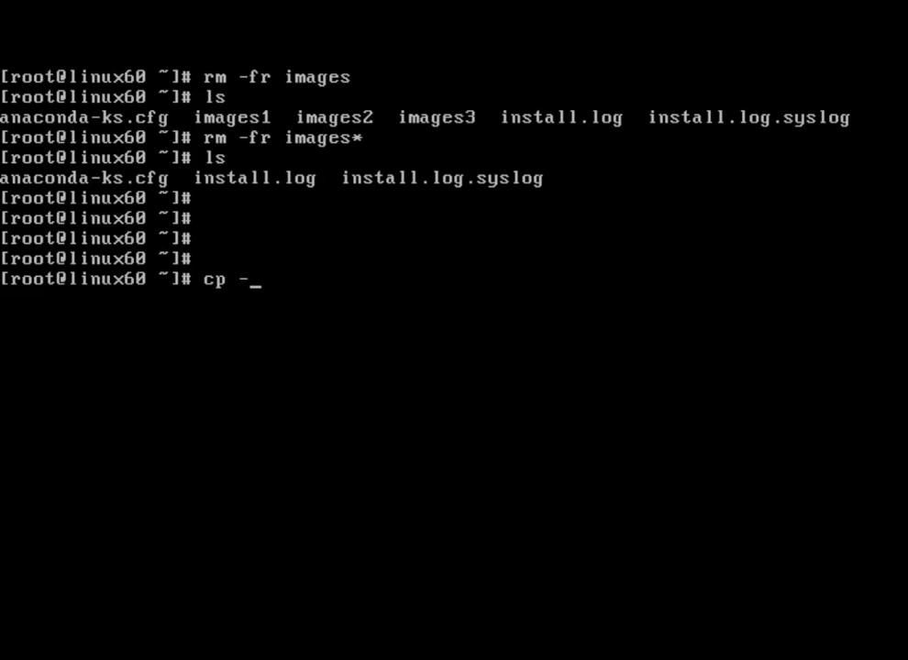
{"action": "type", "text": "r"}
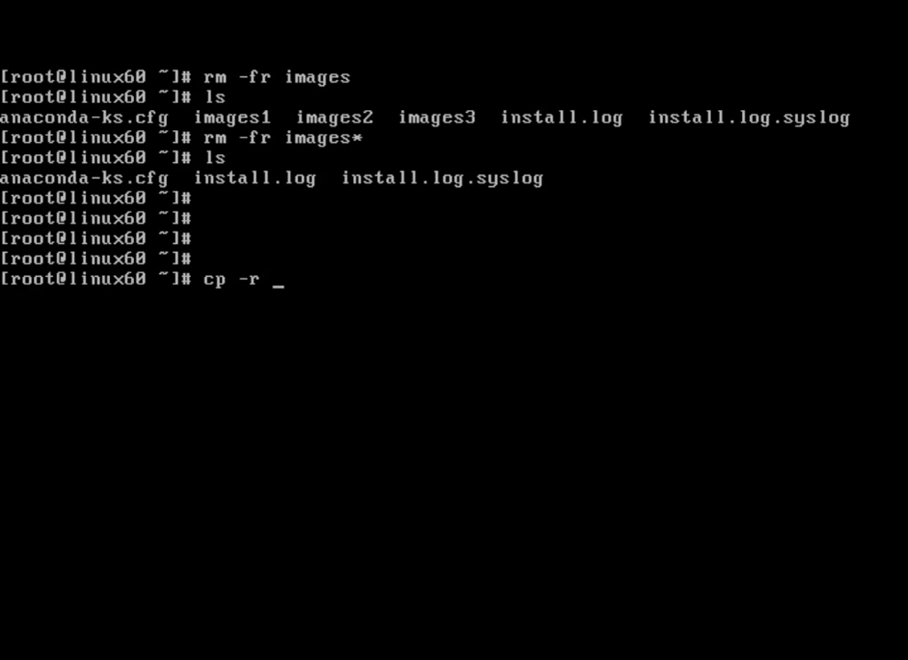
{"action": "type", "text": "/mnt/"}
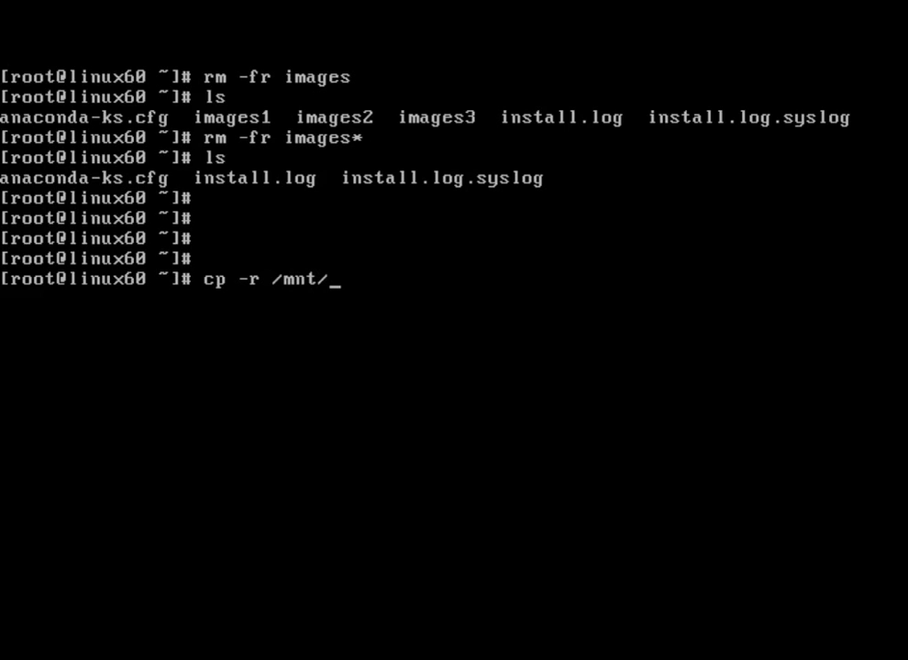
{"action": "type", "text": "cdrom/"}
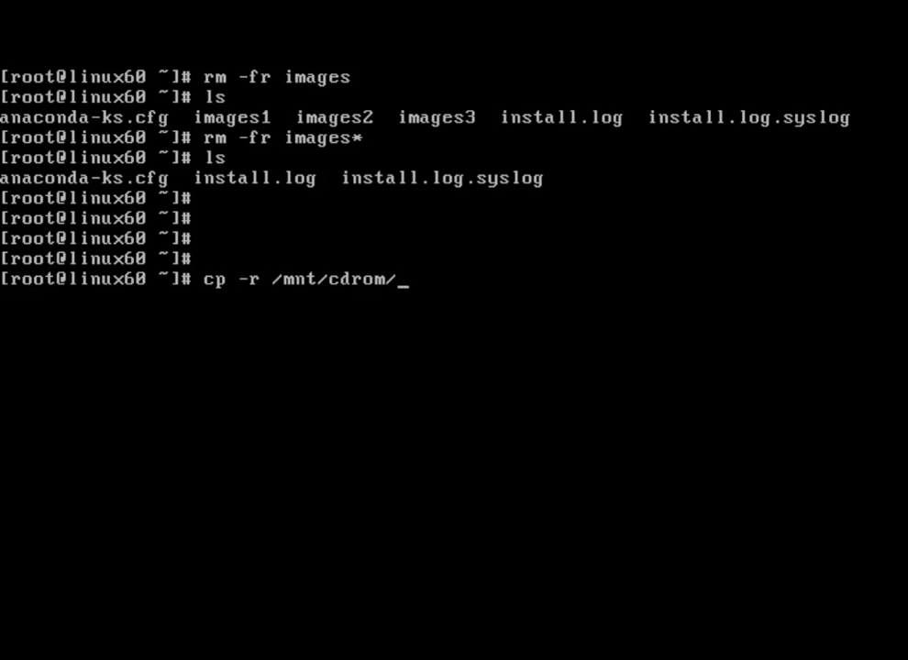
{"action": "type", "text": "images"}
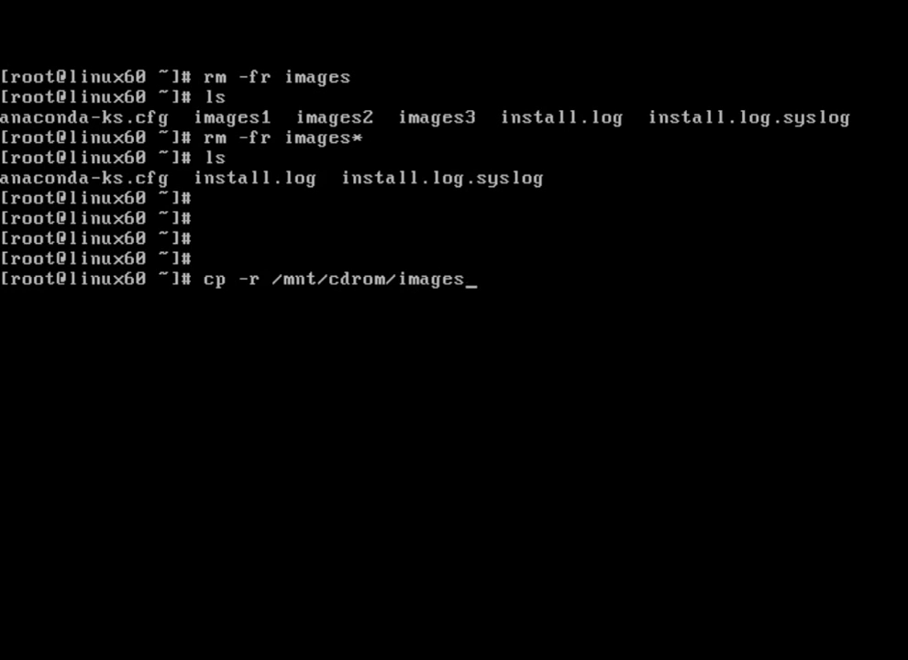
{"action": "key", "text": "space"}
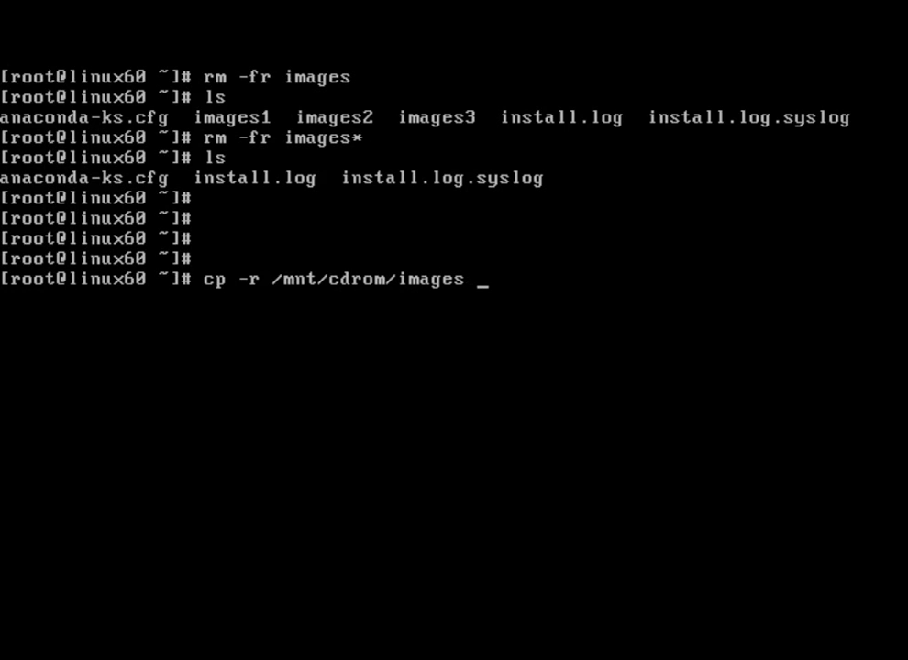
{"action": "type", "text": "."}
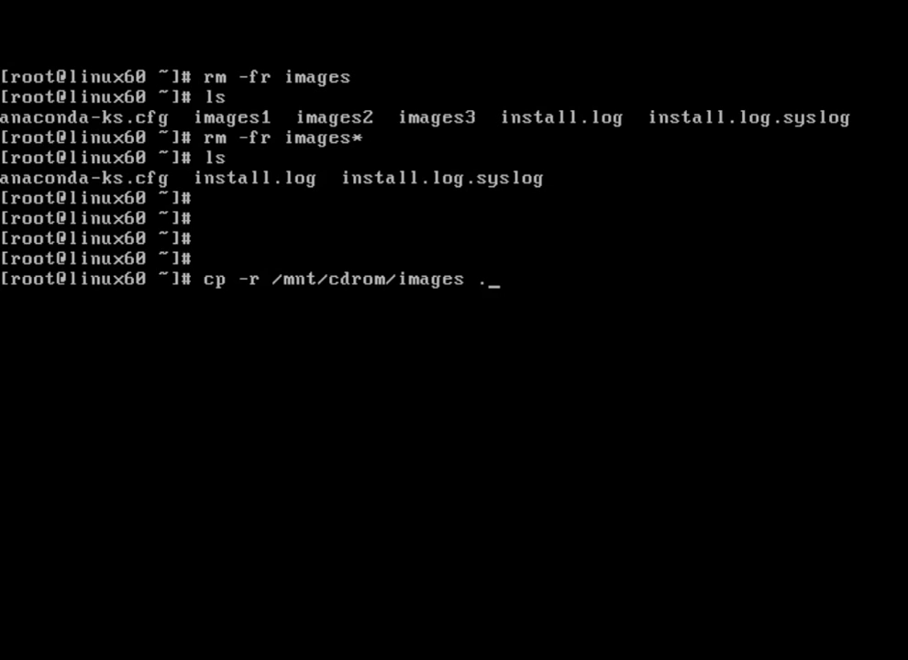
{"action": "type", "text": "ima"}
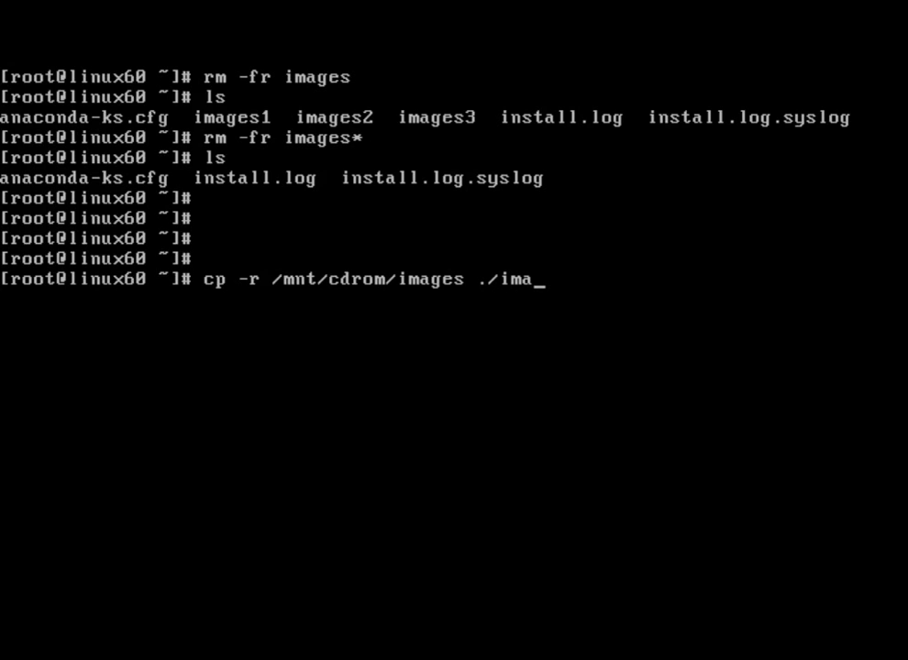
{"action": "type", "text": "ges1"}
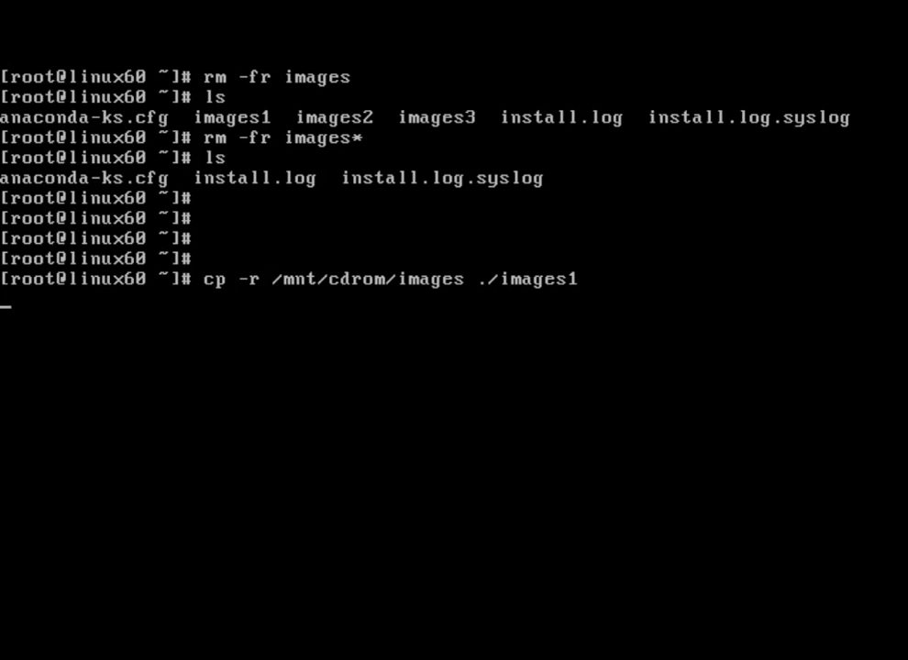
Step: Suspend the images copy with Ctrl+Z, resume it with bg, then try fg %1 after it finishes
{"action": "key", "text": "Ctrl+z"}
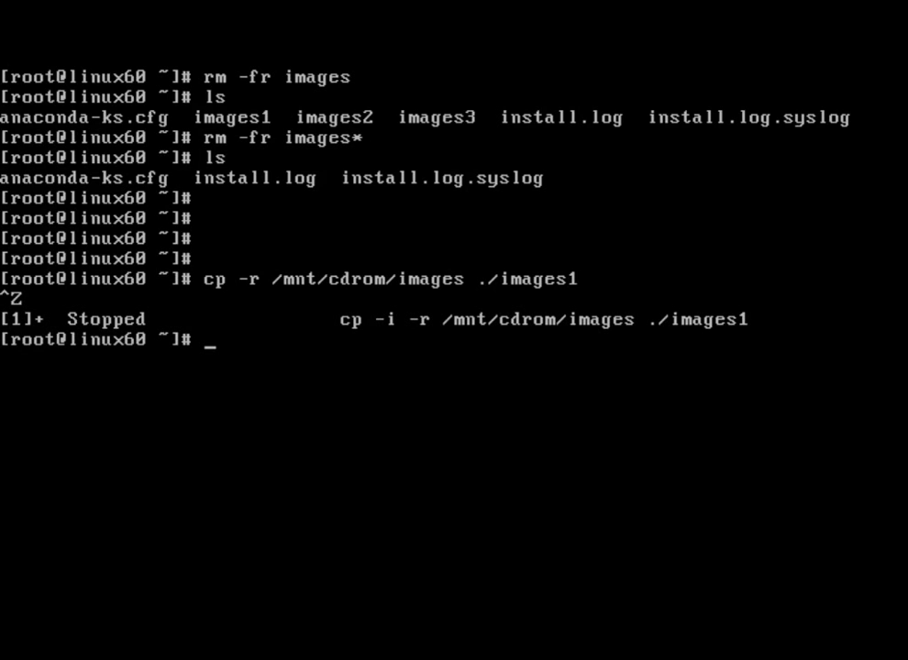
{"action": "type", "text": "bg"}
{"action": "type", "text": "jobs"}
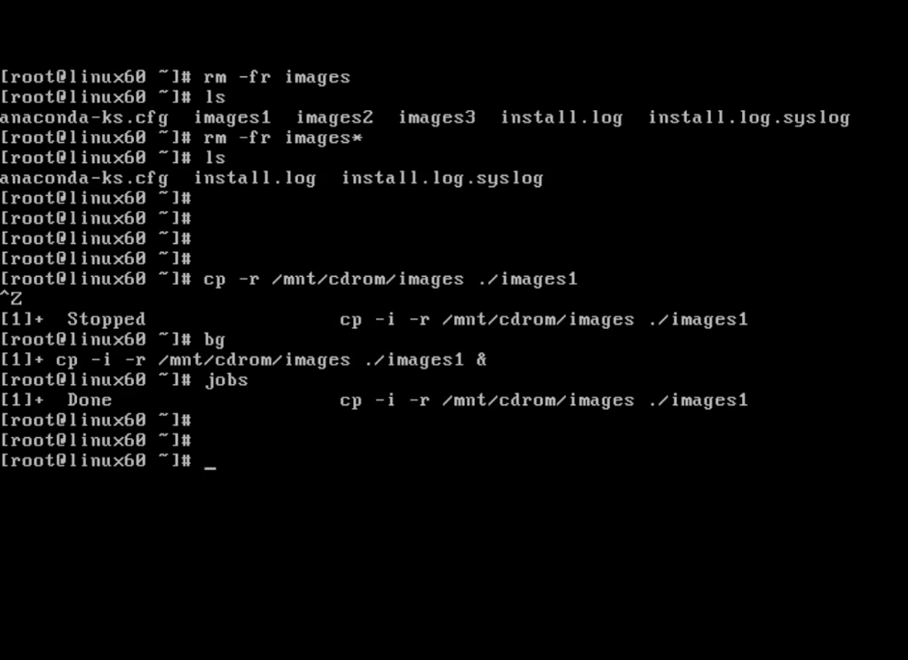
{"action": "type", "text": "fg"}
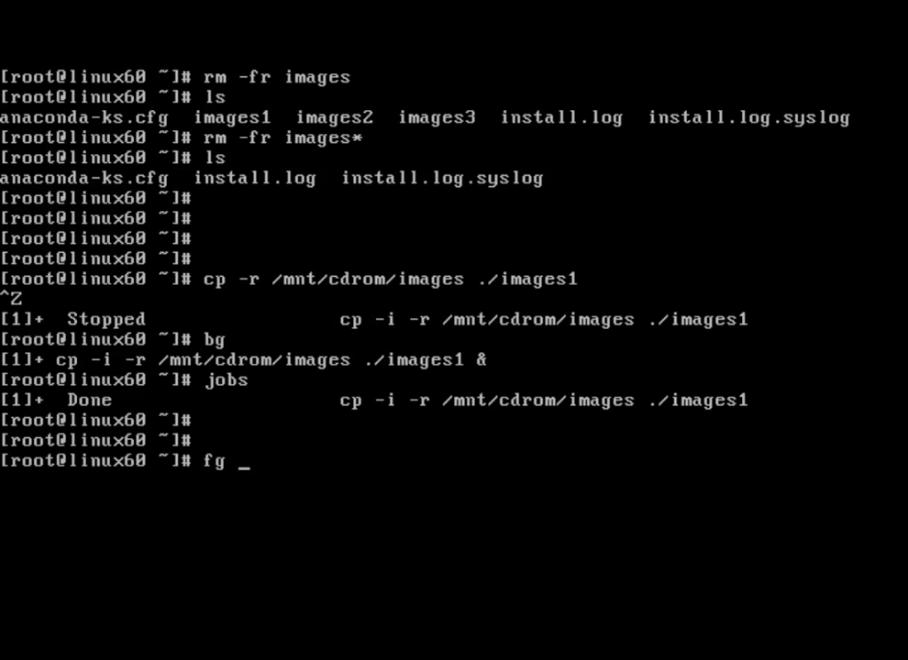
{"action": "type", "text": "%1"}
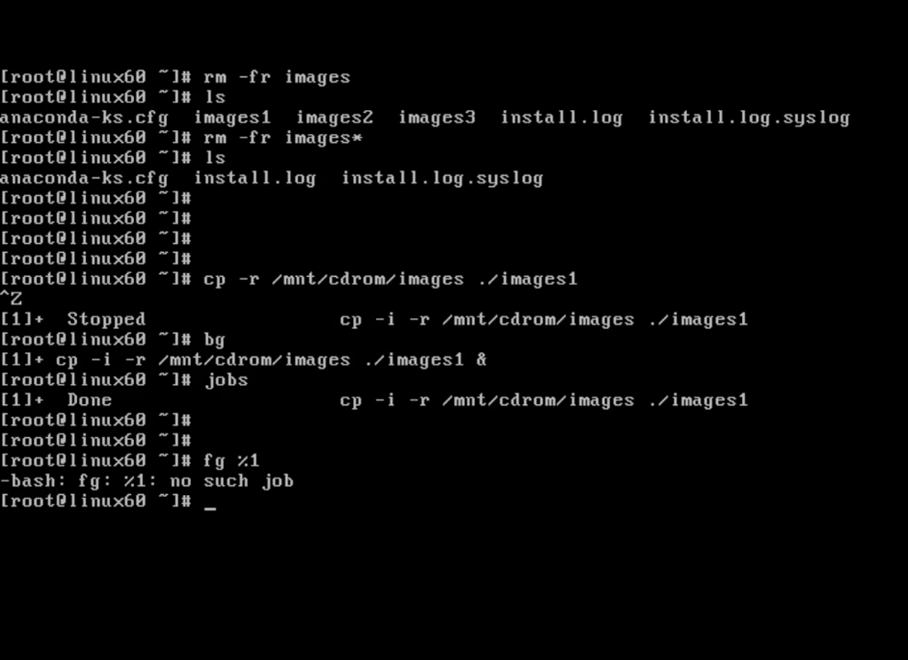
{"action": "type", "text": "fg %1"}
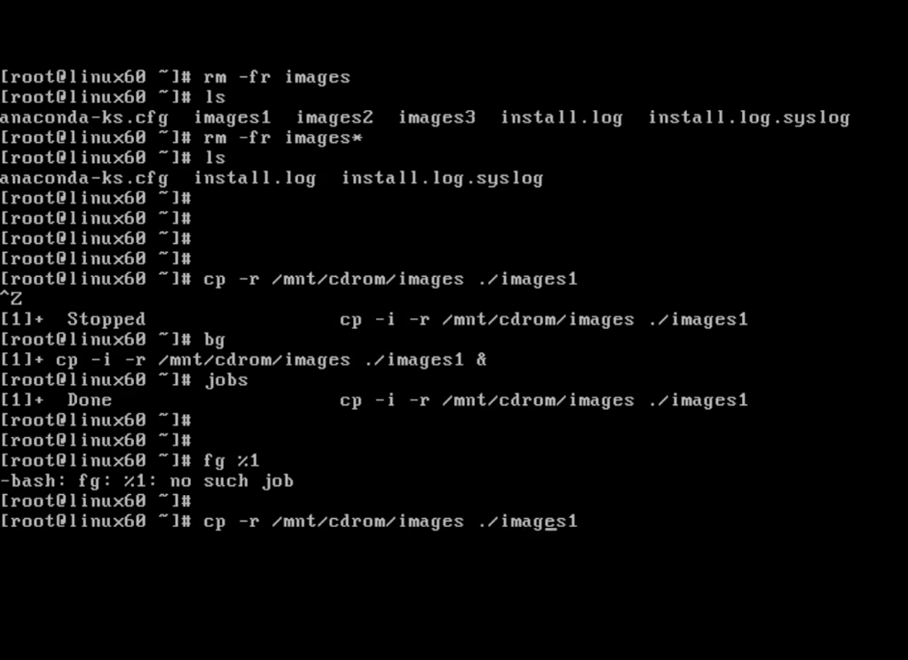
Step: Run cp -r /mnt/cdrom ./copy-cd, suspend it with Ctrl+Z and resume it in the background
{"action": "key", "text": "BackSpace"}
{"action": "type", "text": "c"}
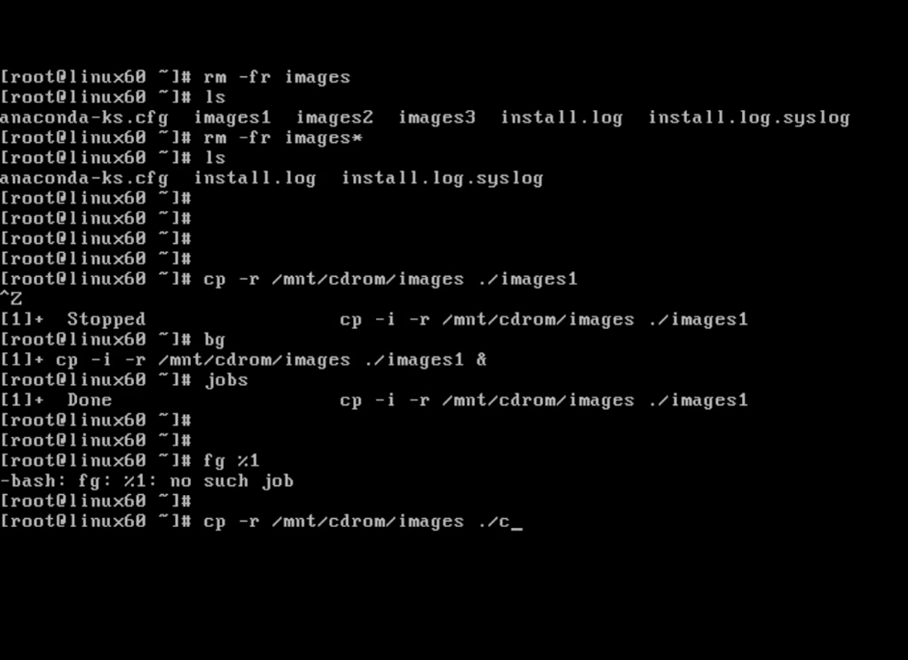
{"action": "type", "text": "opy"}
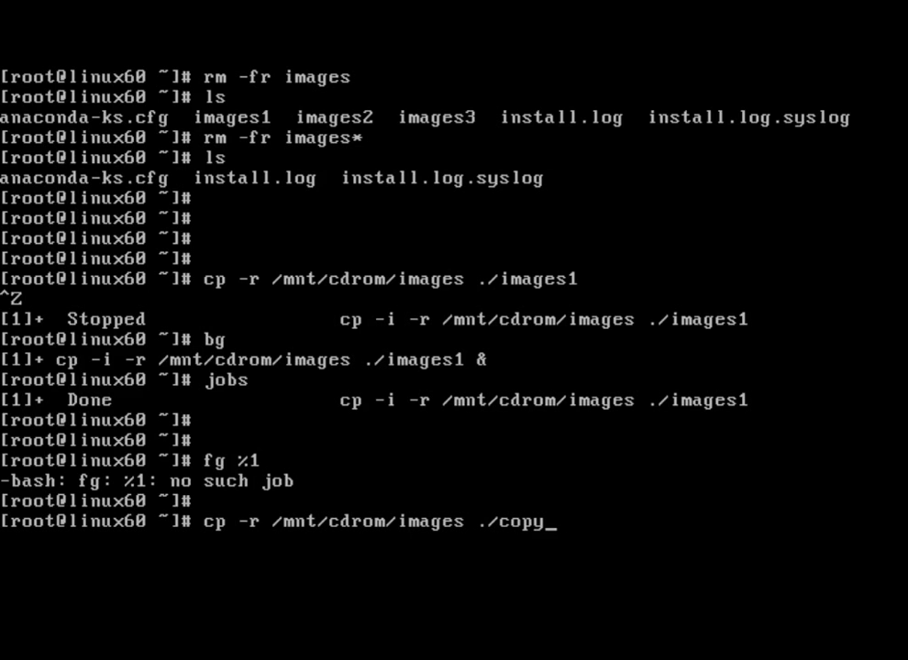
{"action": "type", "text": "-cd"}
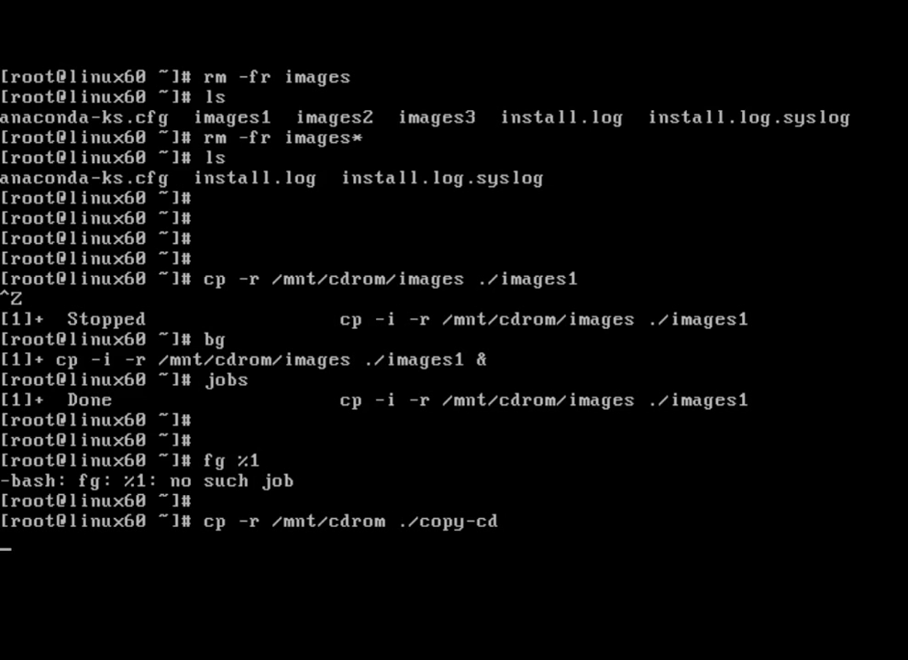
{"action": "key", "text": "ctrl+z"}
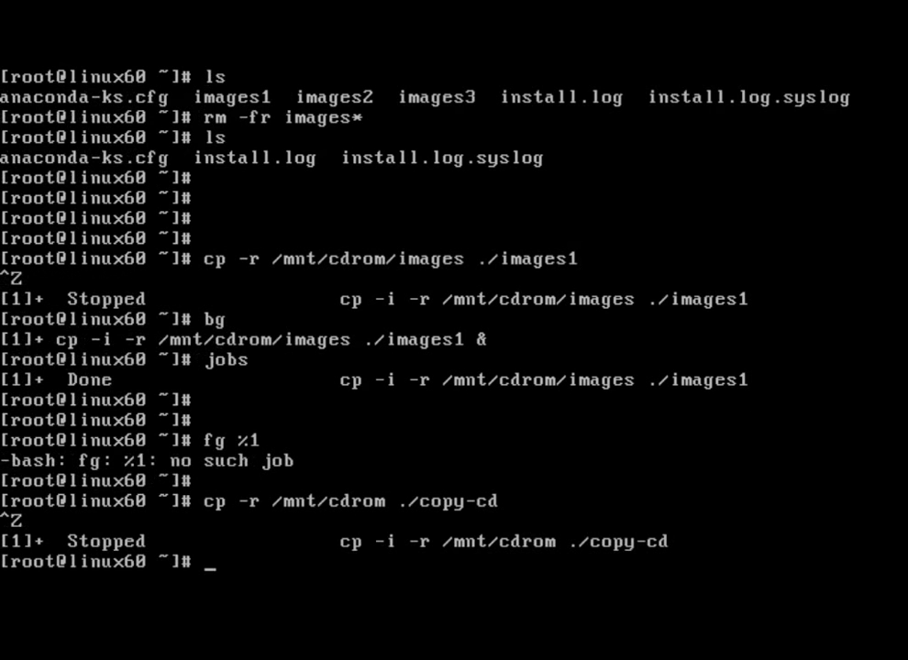
{"action": "type", "text": "bg"}
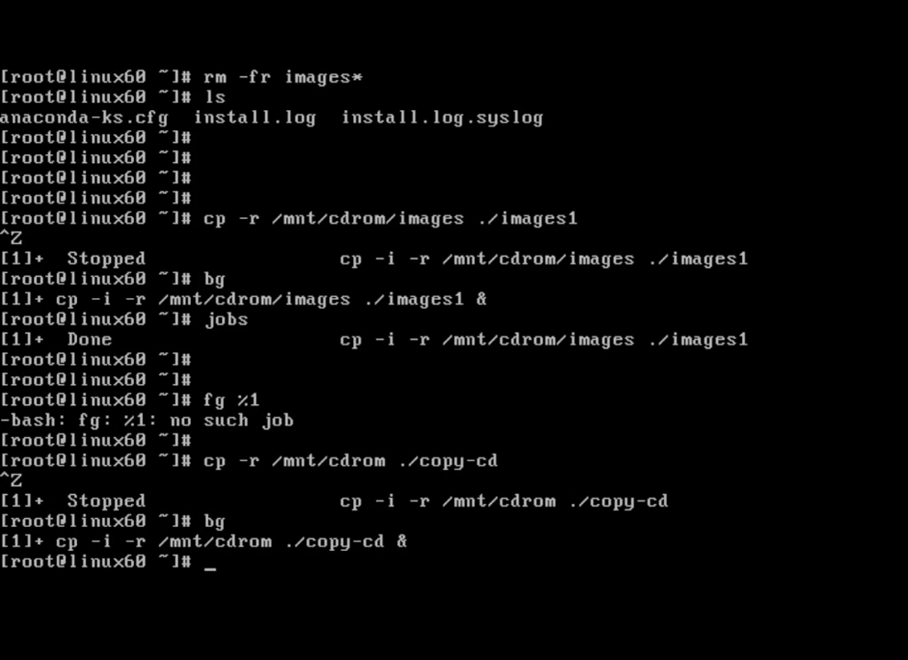
Step: List the running jobs, then list copy-cd's contents (EFI, GPL, Packages)
{"action": "type", "text": "jobs"}
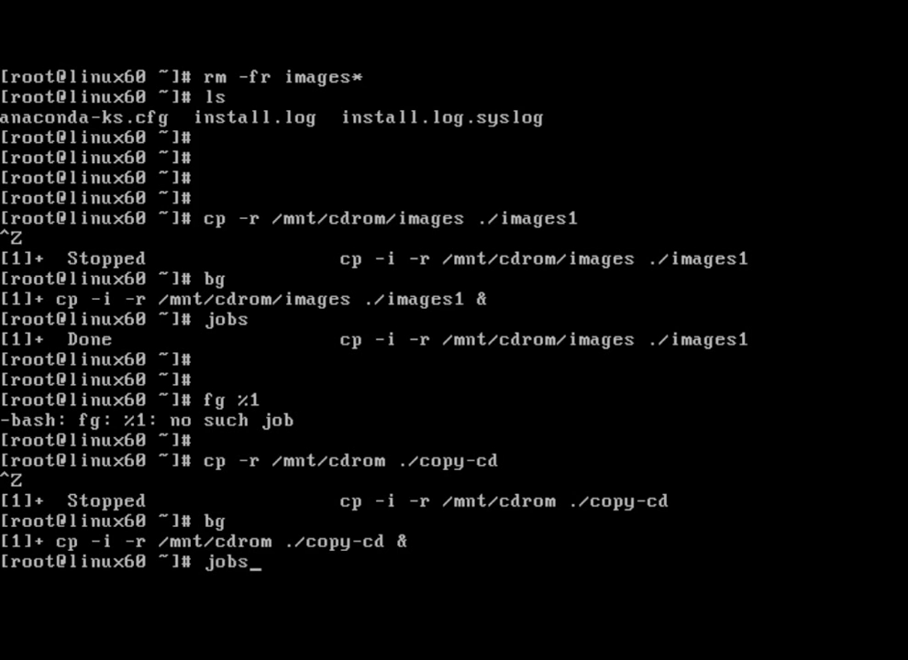
{"action": "key", "text": "Return"}
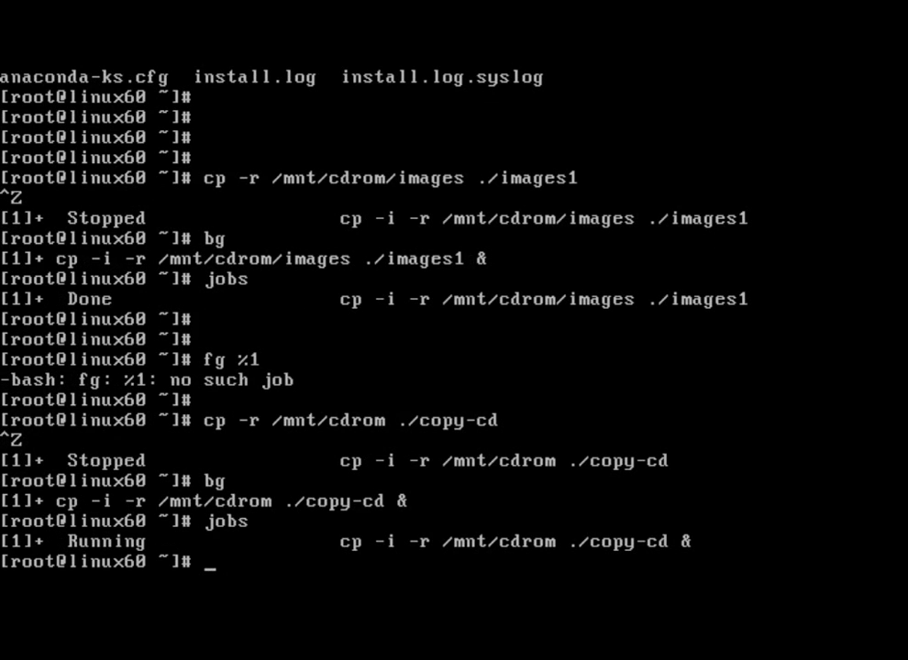
{"action": "type", "text": "ls"}
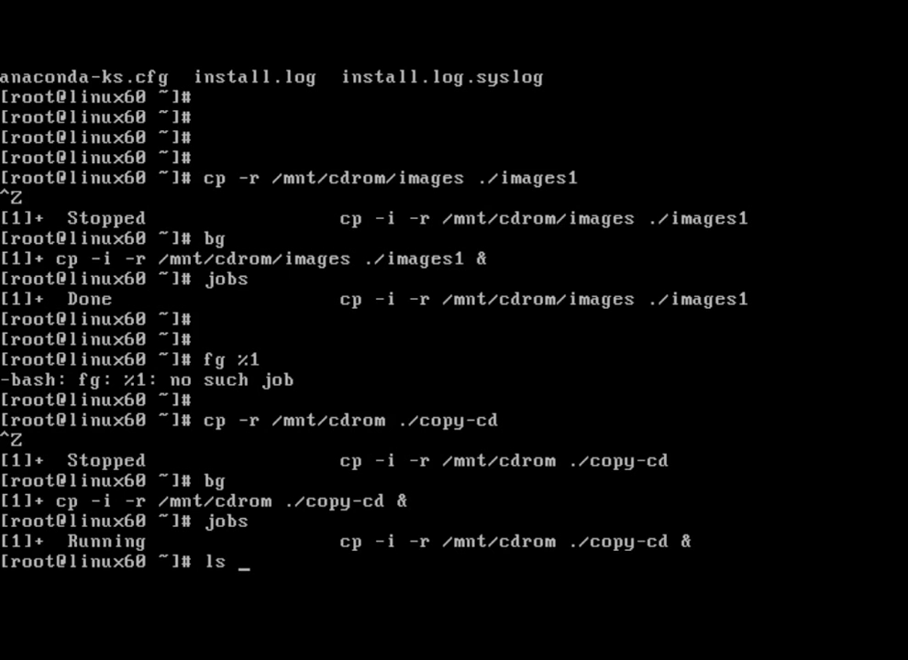
{"action": "type", "text": "copy-cd/"}
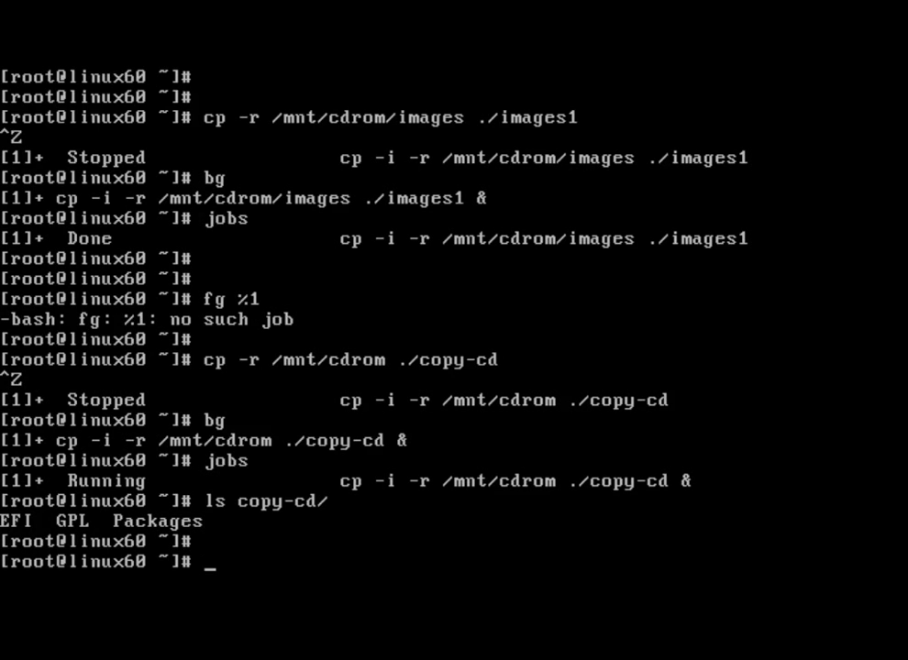
Step: Run a plain cp /mnt/cdrom/Packages/ ./Pack1, which fails without -r
{"action": "type", "text": "cp /"}
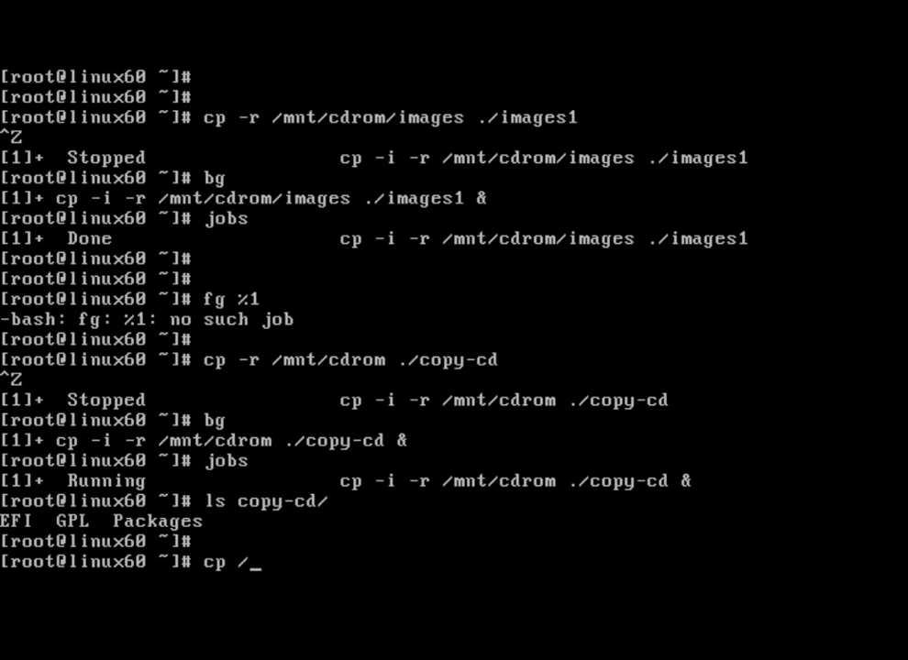
{"action": "type", "text": "mnt/"}
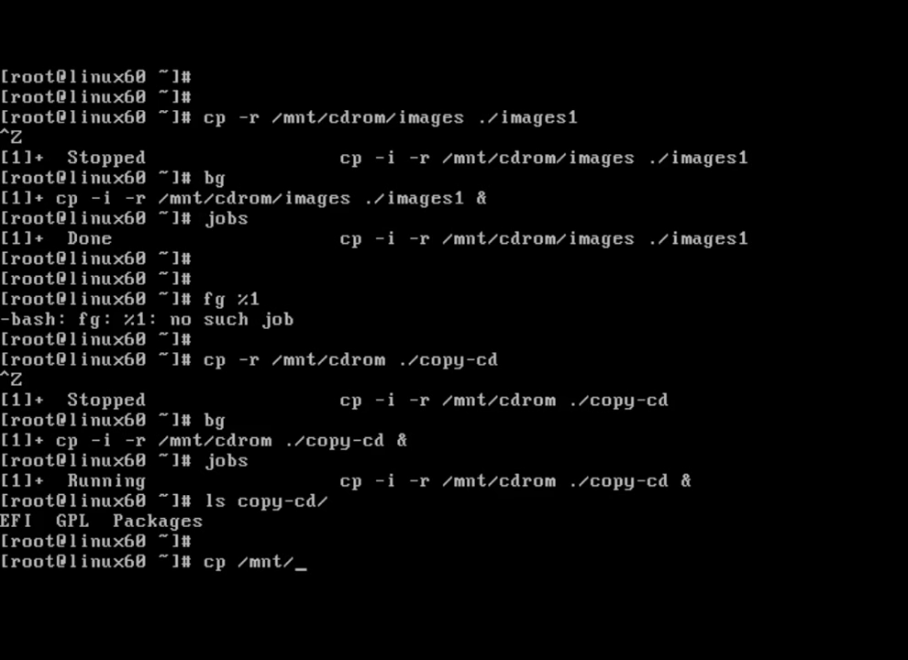
{"action": "type", "text": "cdrom/"}
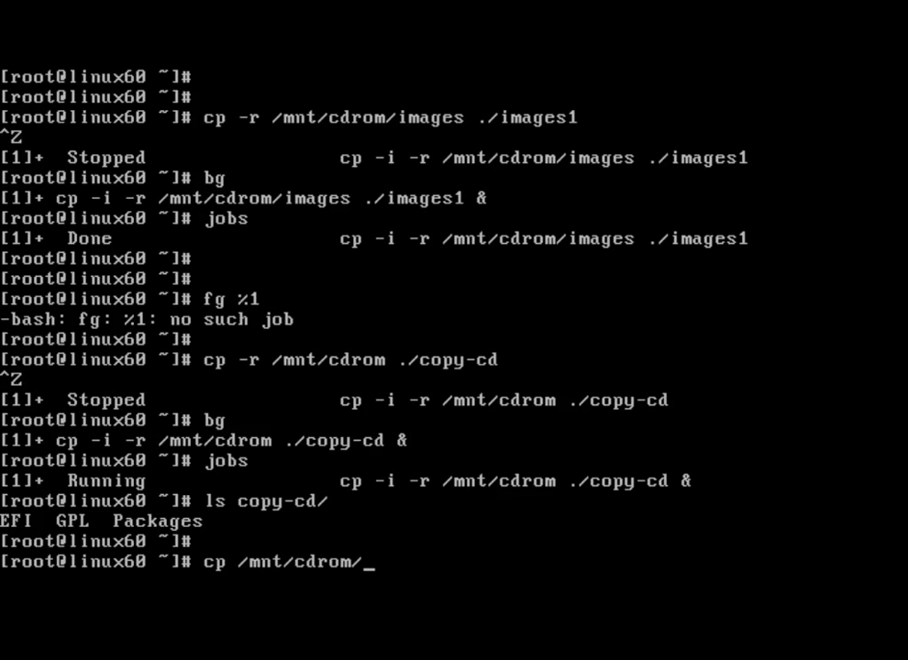
{"action": "type", "text": "Packages/"}
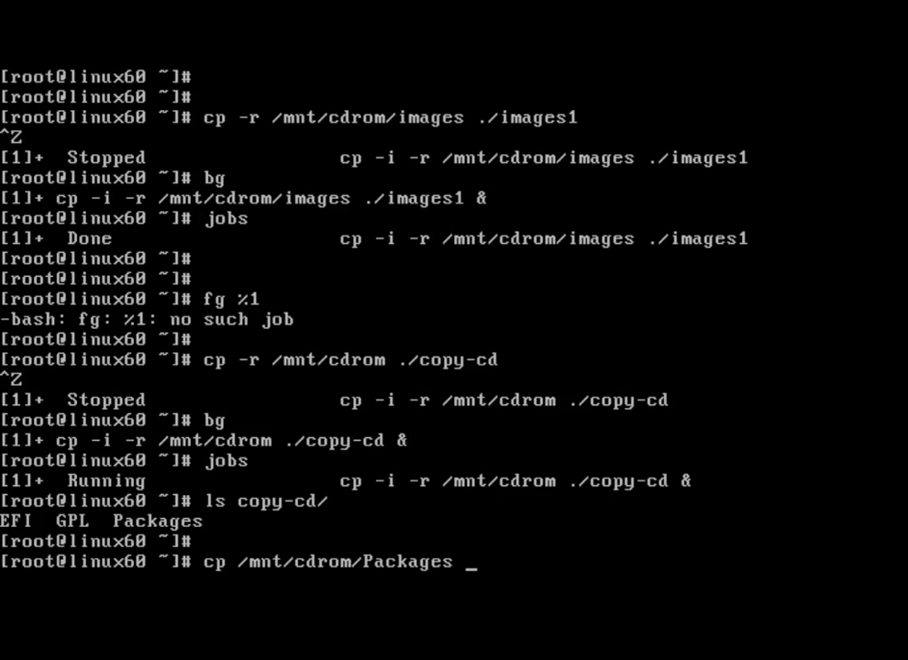
{"action": "type", "text": "./Pack"}
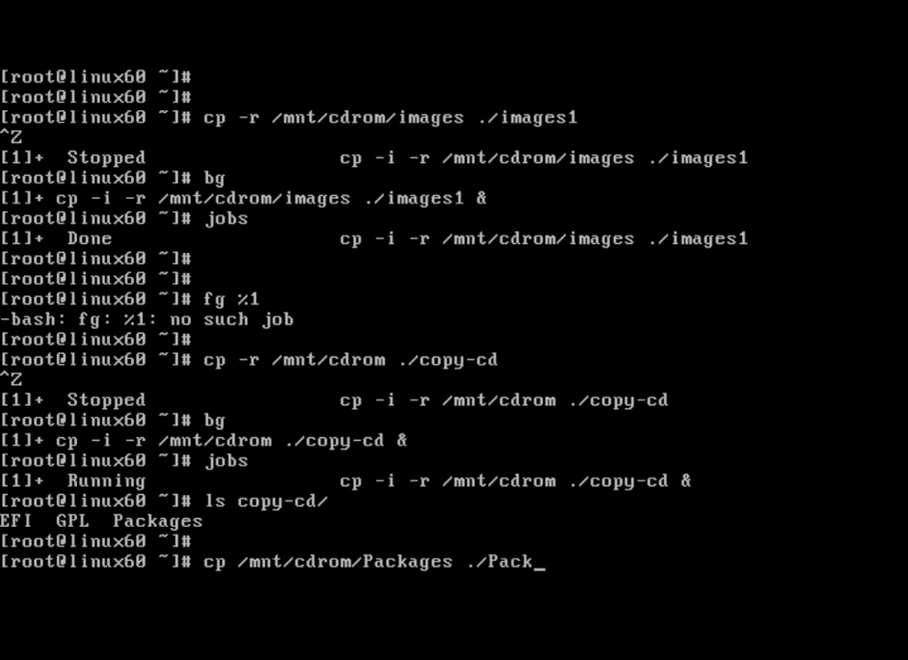
{"action": "type", "text": "1"}
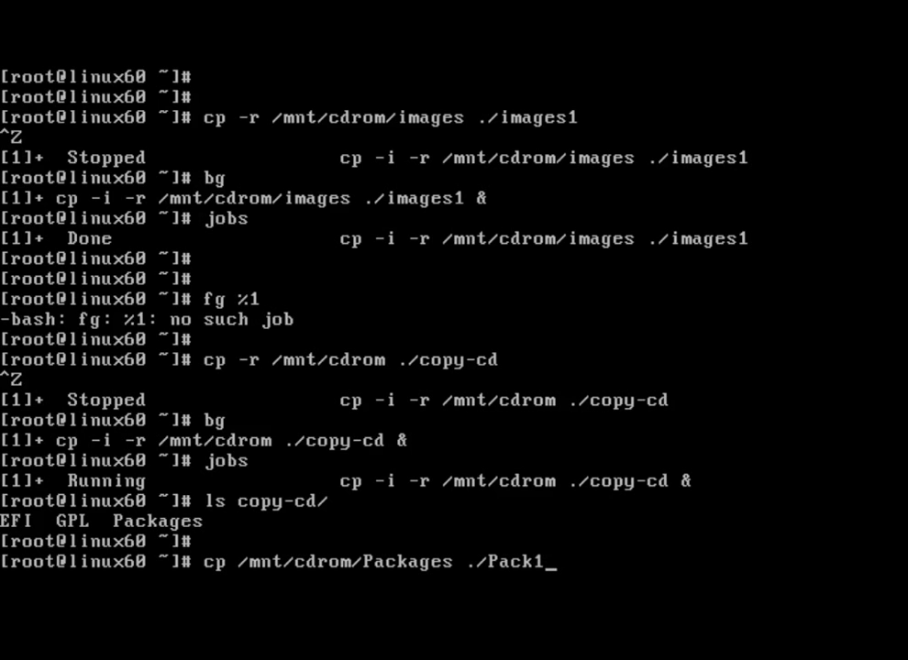
{"action": "key", "text": "Return"}
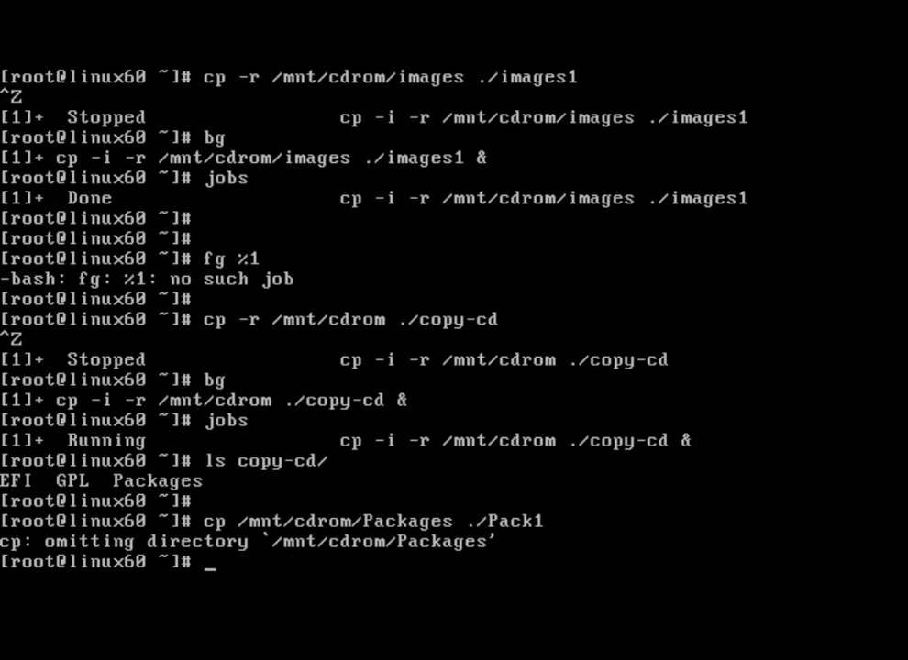
Step: Start the recursive Packages copy to Pack1, suspend it, background it and list both running jobs
{"action": "type", "text": "cp /mnt/cdrom/Packages ./Pack1"}
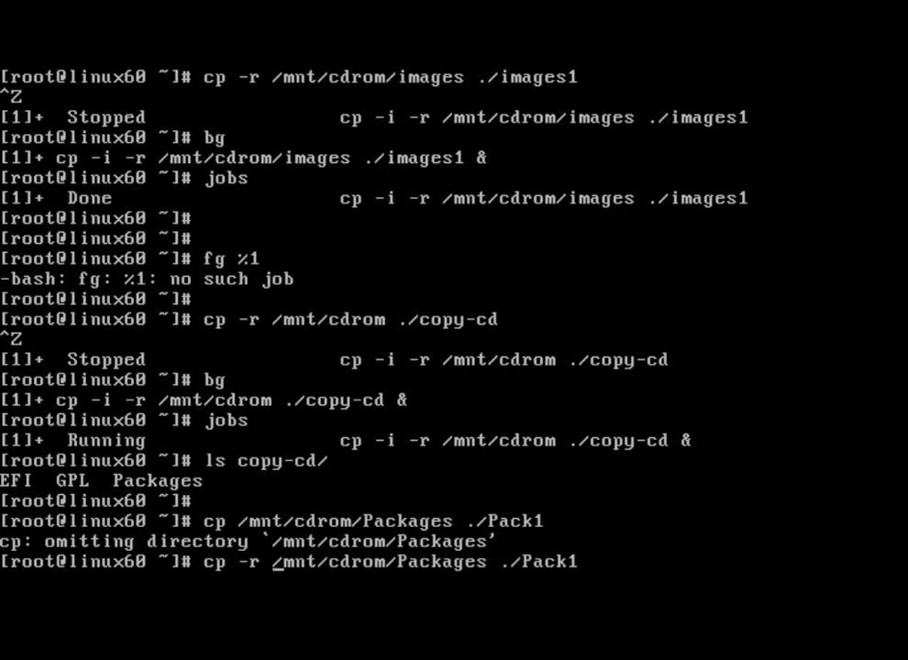
{"action": "key", "text": "Return"}
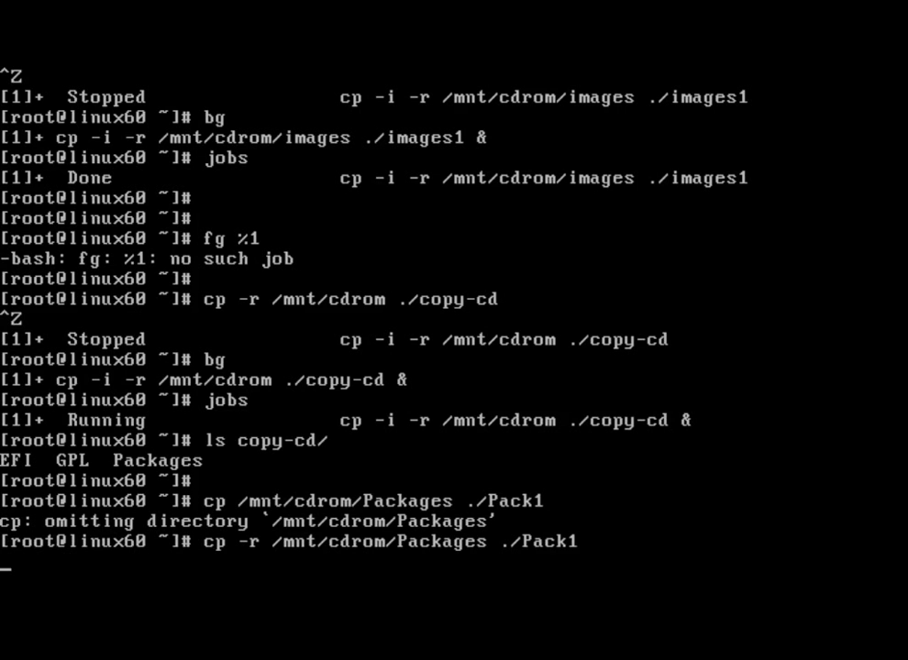
{"action": "type", "text": "bg"}
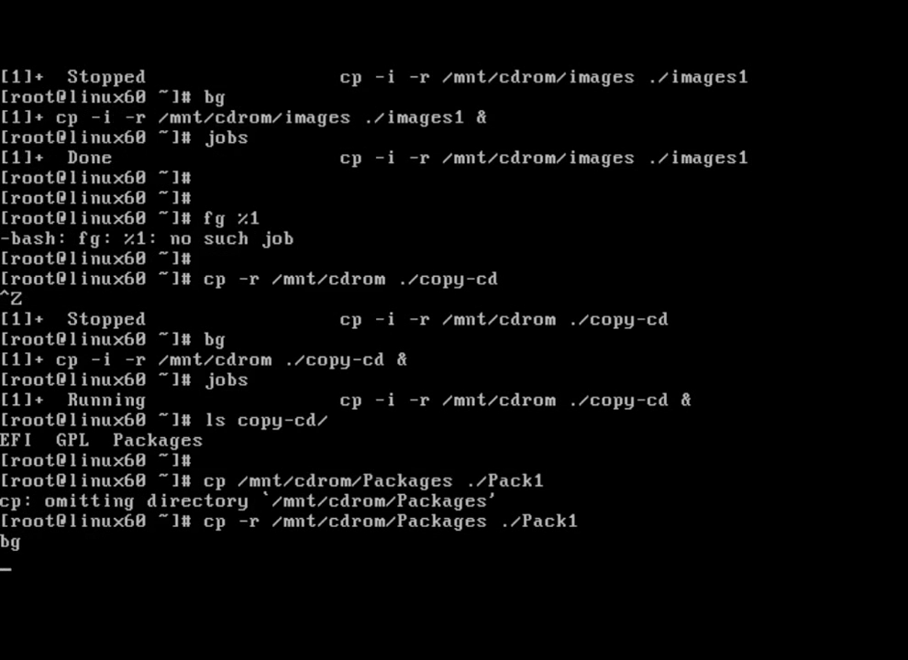
{"action": "key", "text": "ctrl+z"}
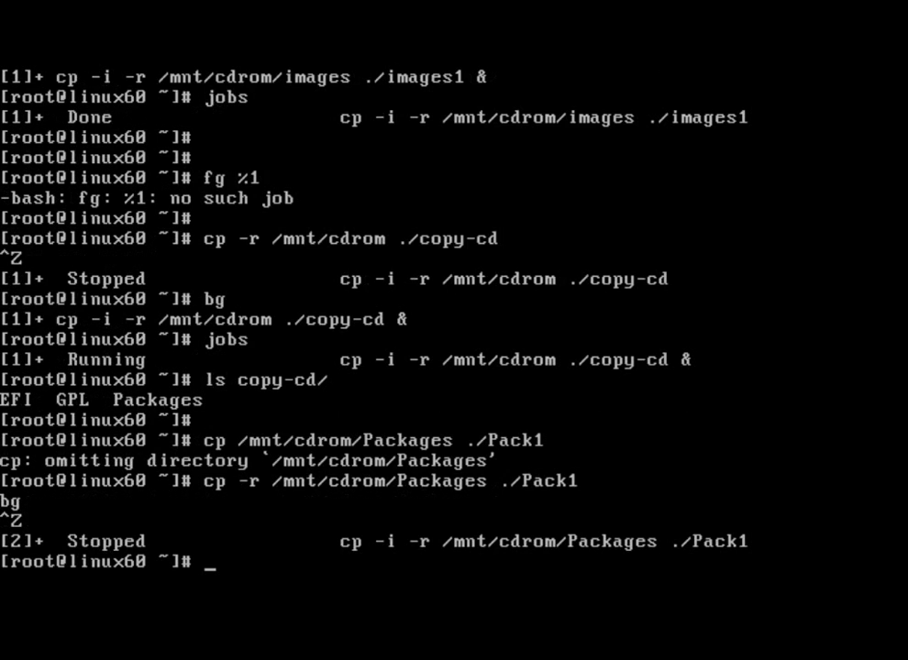
{"action": "type", "text": "bg"}
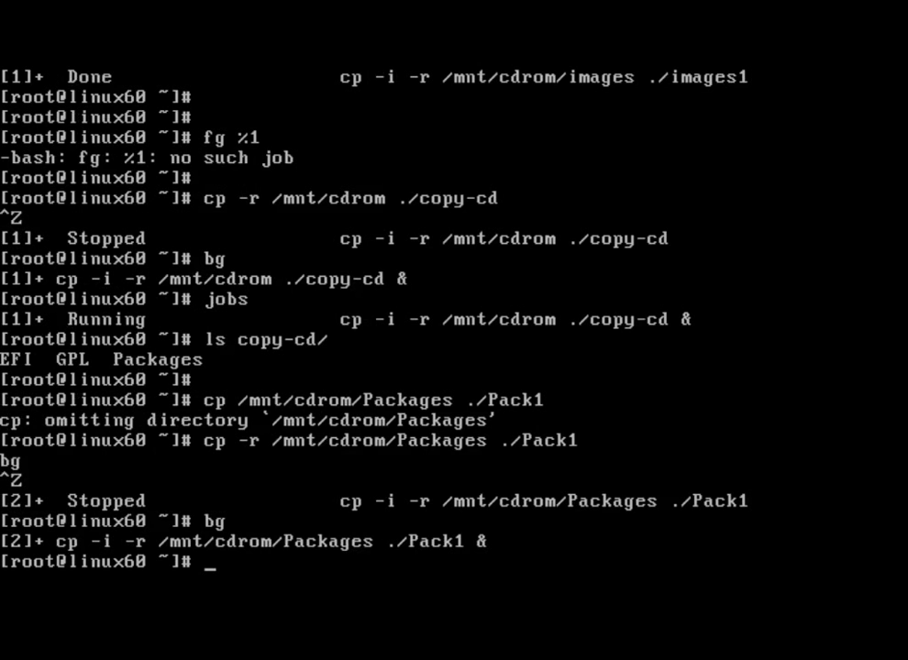
{"action": "type", "text": "jobs"}
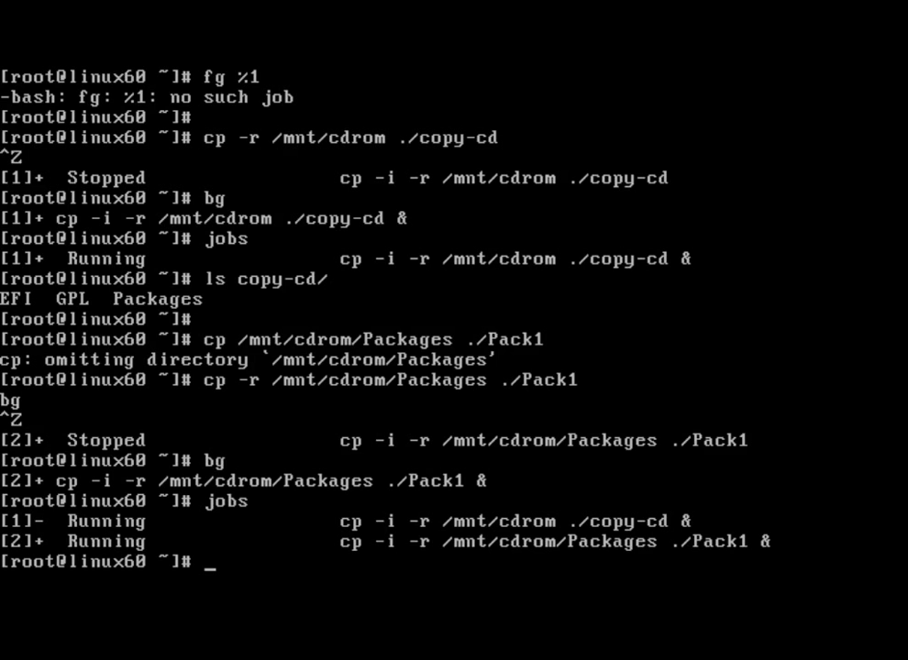
Step: Foreground job 1 (copy-cd), suspend it, resume it with bg and list both jobs running
{"action": "type", "text": "fg 1"}
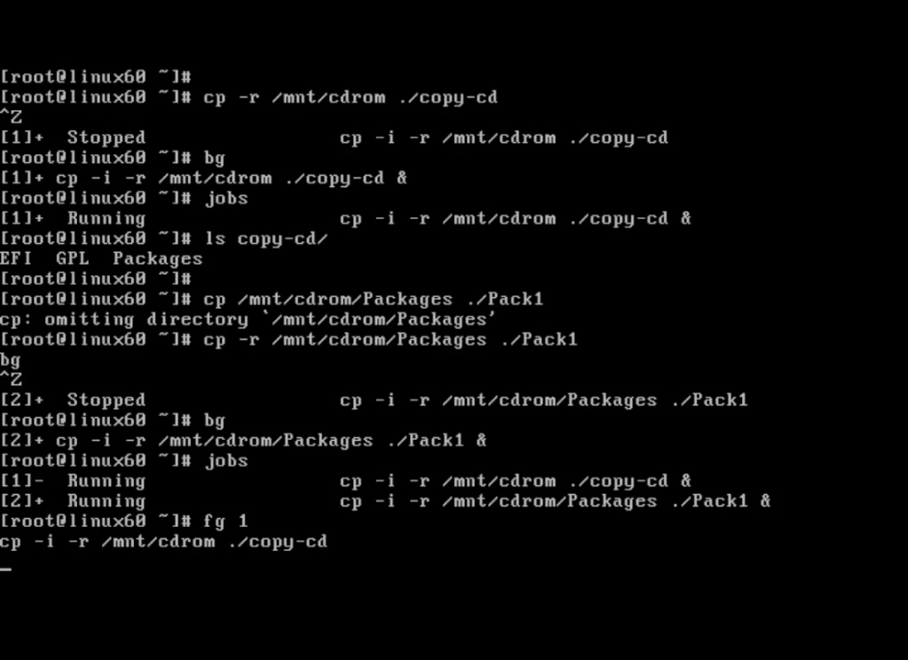
{"action": "key", "text": "ctrl+z"}
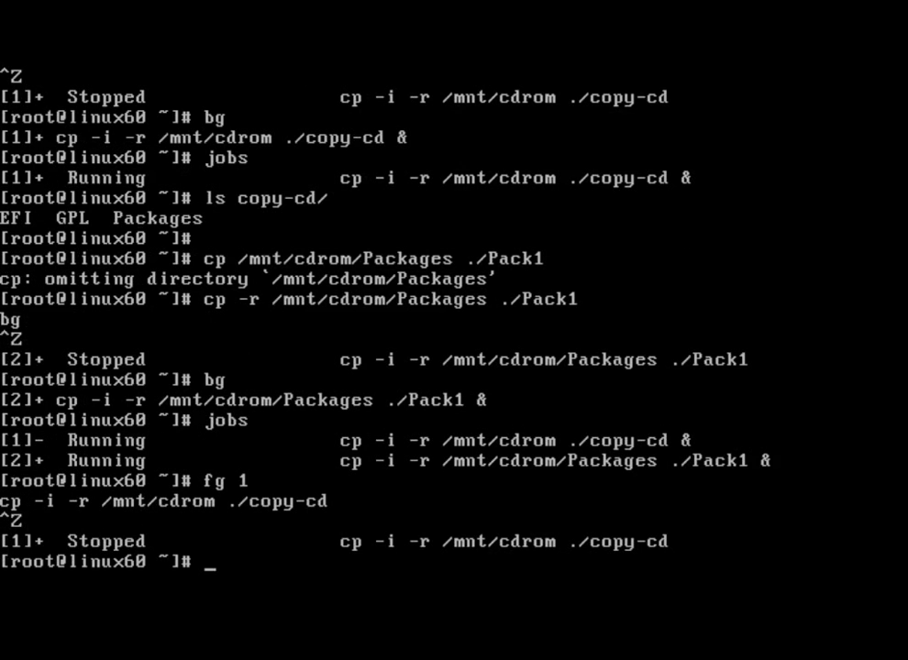
{"action": "type", "text": "bg"}
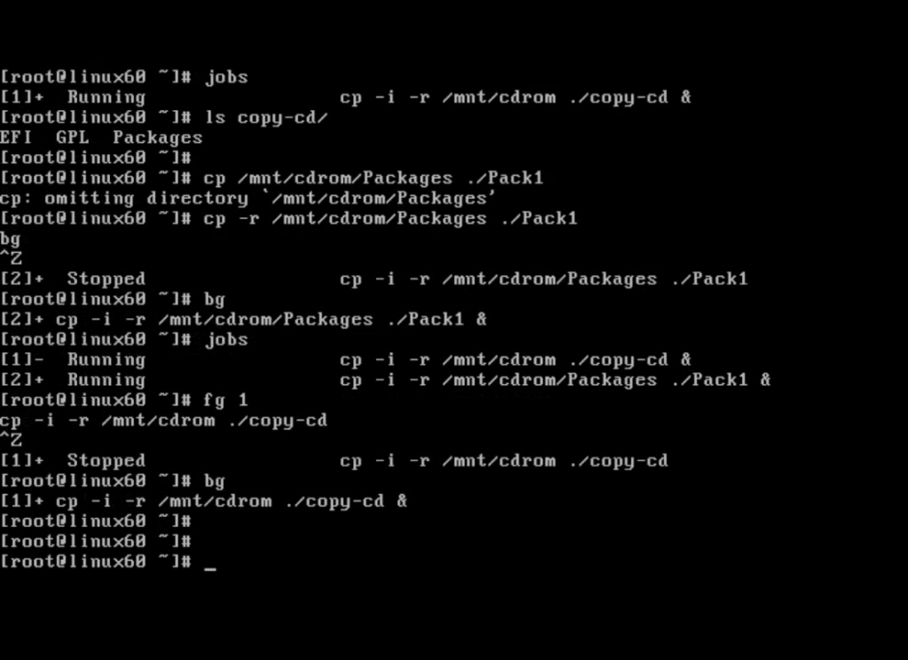
{"action": "type", "text": "jobs"}
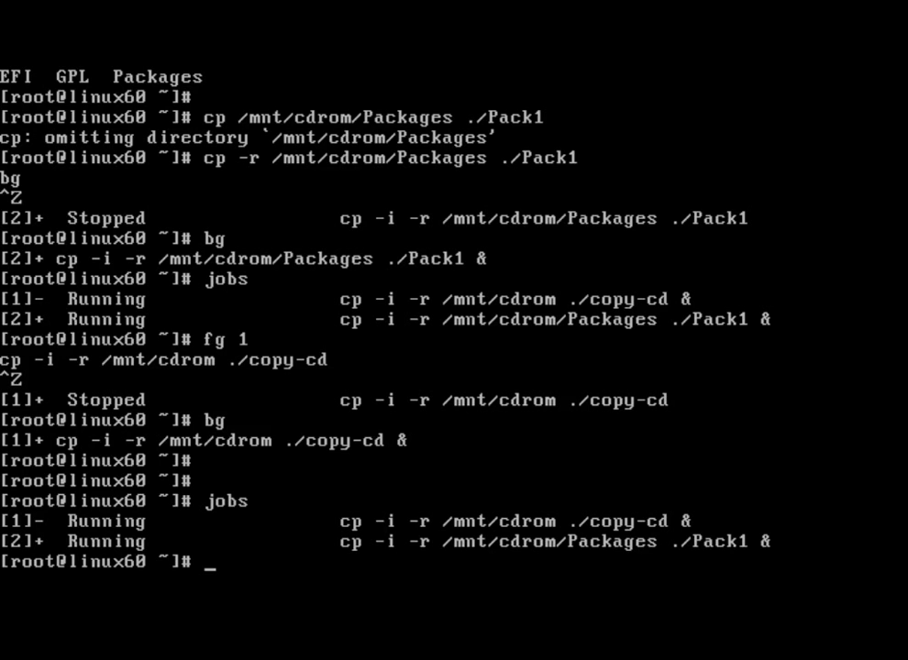
Step: Send kill -3 to job %1 so copy-cd is reported as Quit
{"action": "type", "text": "kill -"}
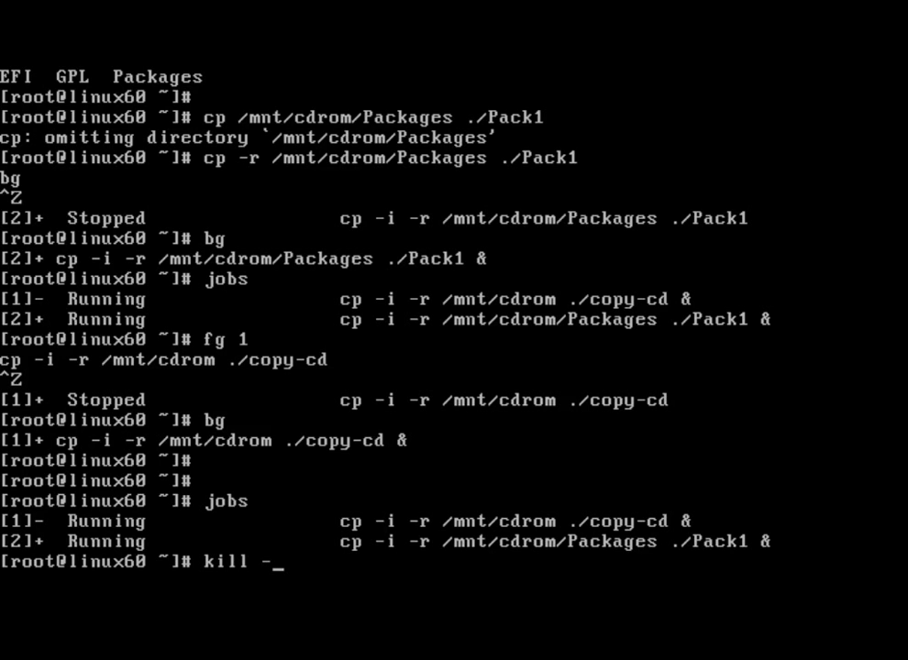
{"action": "type", "text": "3"}
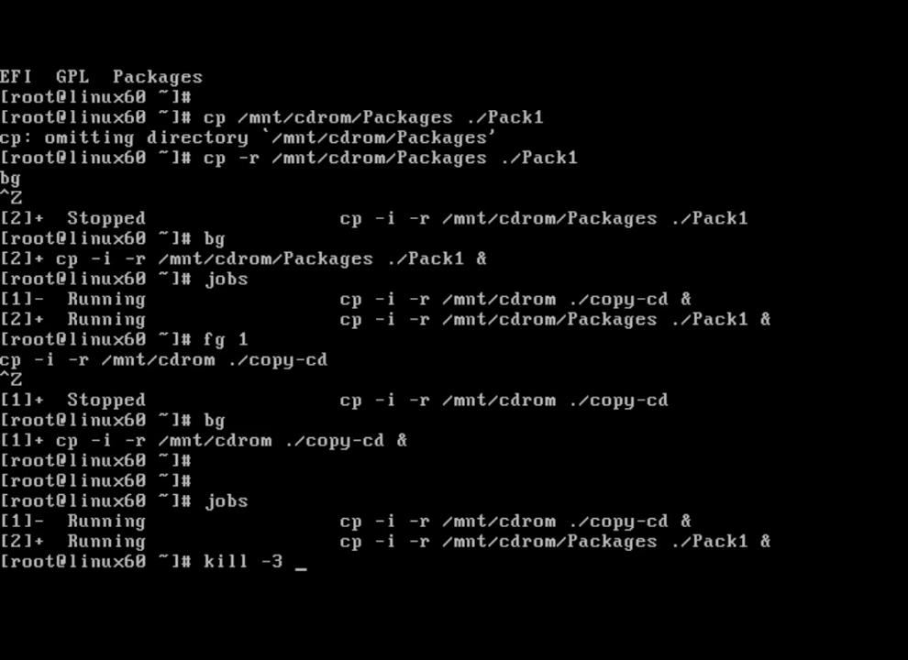
{"action": "type", "text": "%"}
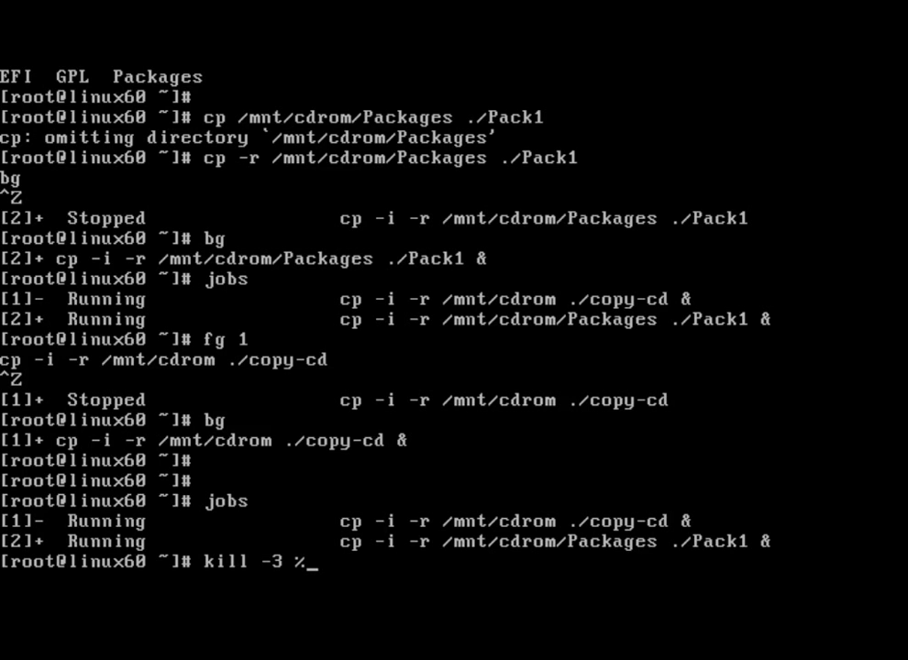
{"action": "type", "text": "1"}
{"action": "type", "text": "jobs"}
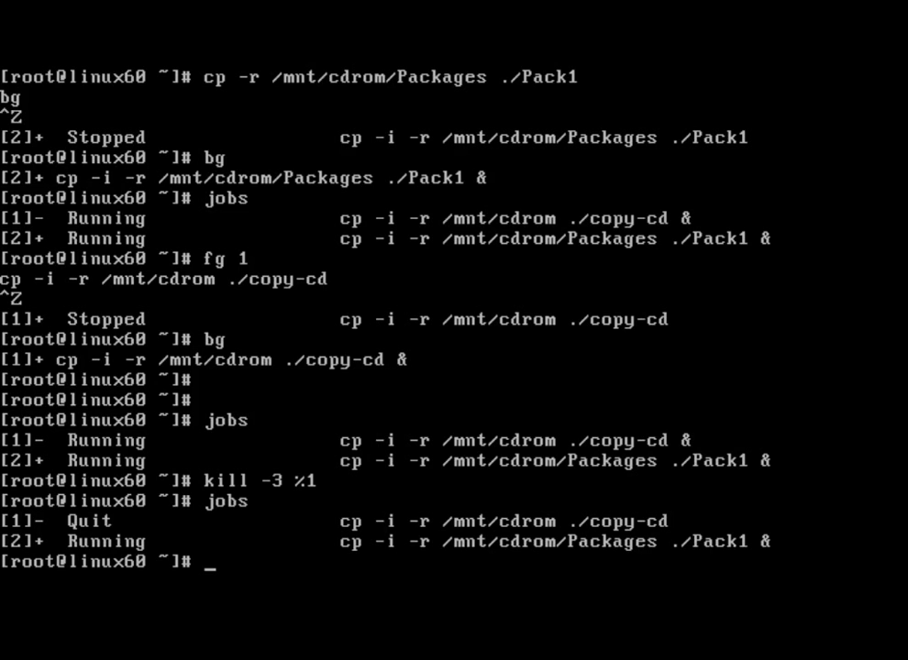
Step: Send kill -3 to job %2 and list jobs showing Pack1 also Quit
{"action": "type", "text": "kill"}
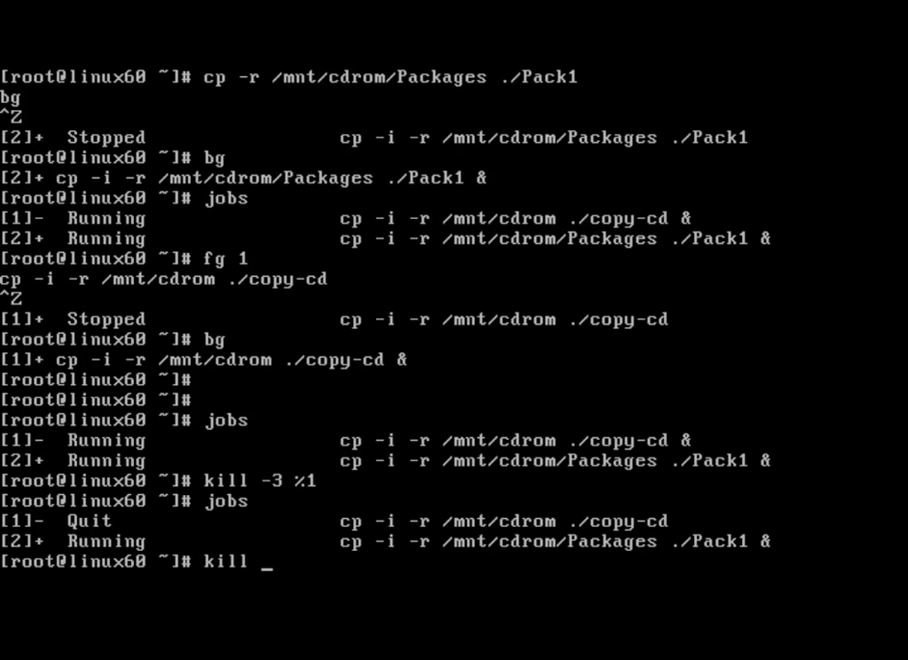
{"action": "type", "text": "-3 %2"}
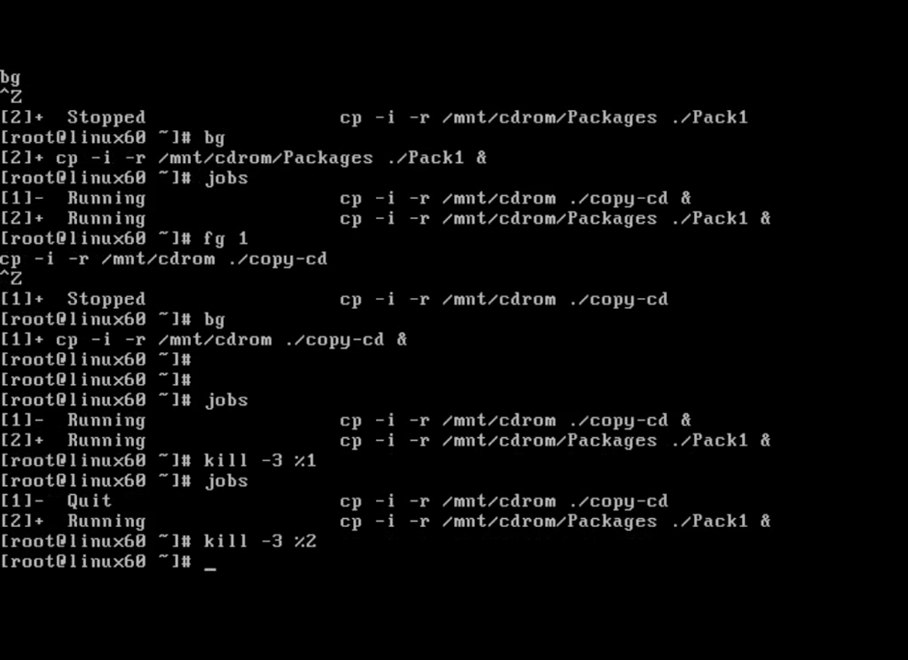
{"action": "type", "text": "jobs"}
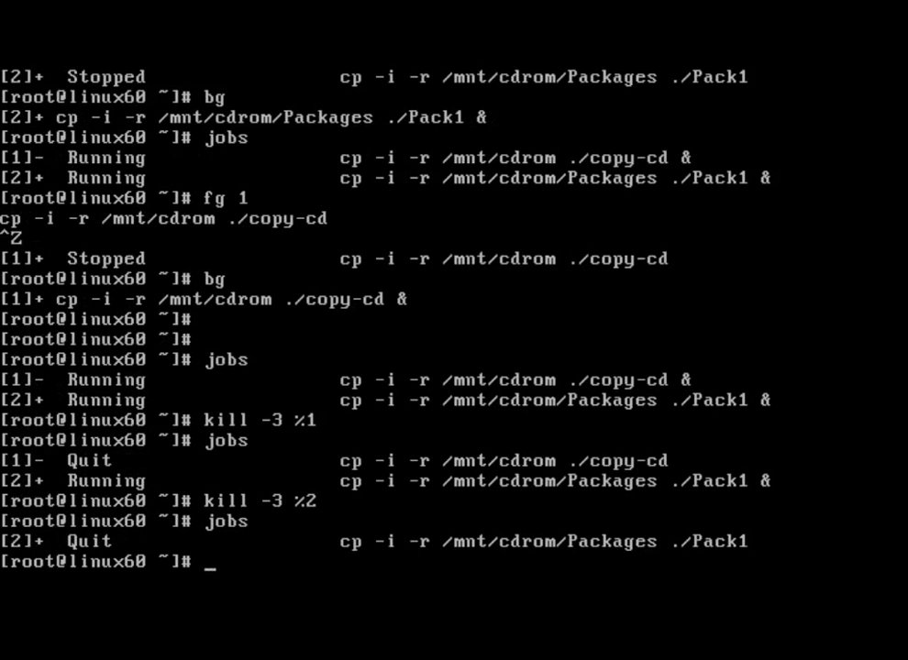